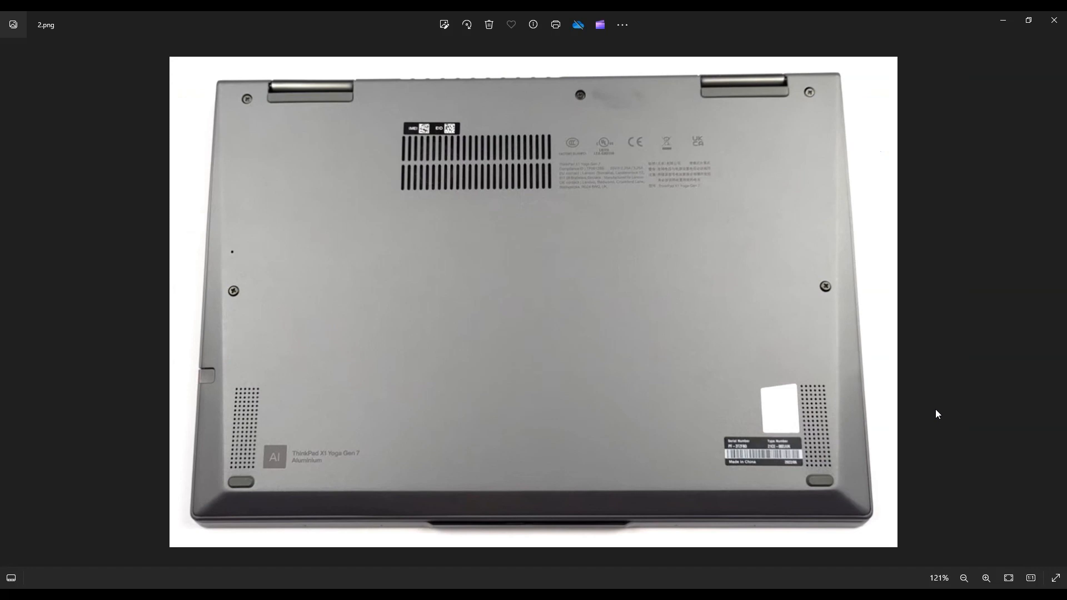
pyautogui.moveTo(835, 102)
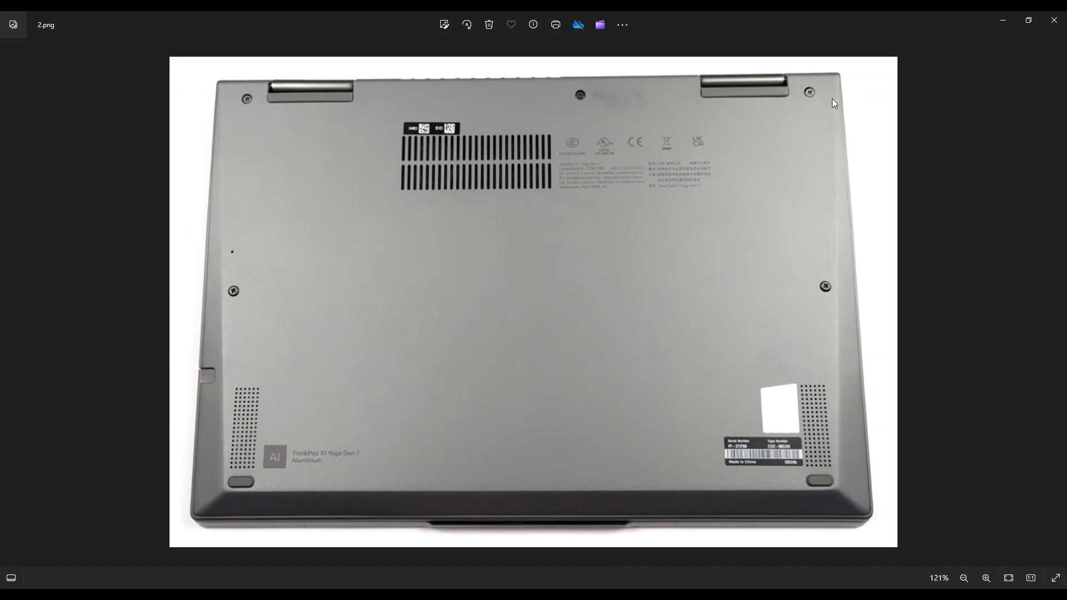
pyautogui.moveTo(247, 145)
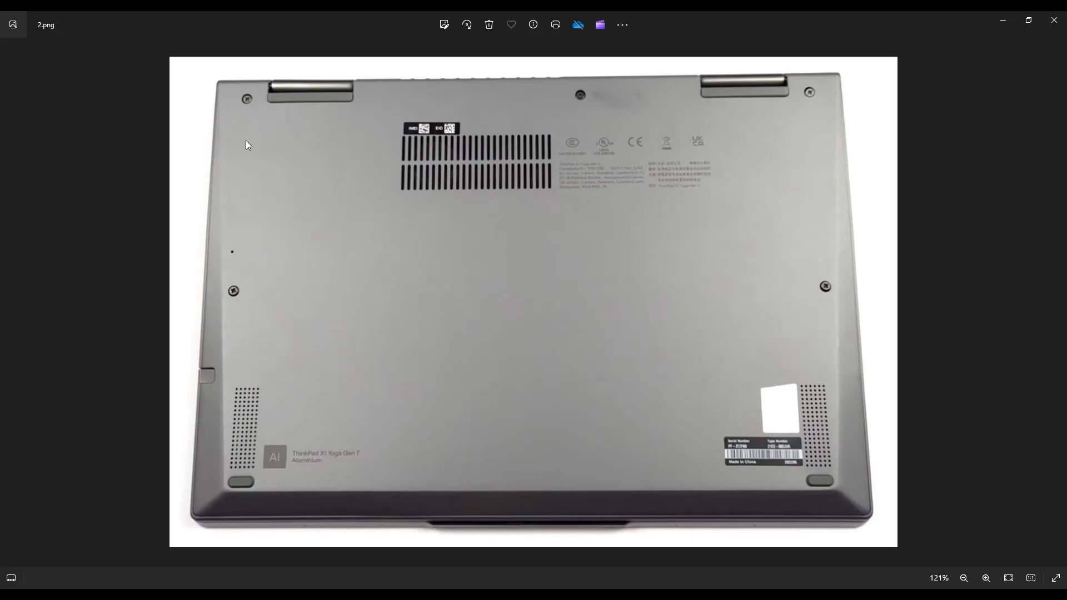
pyautogui.moveTo(585, 113)
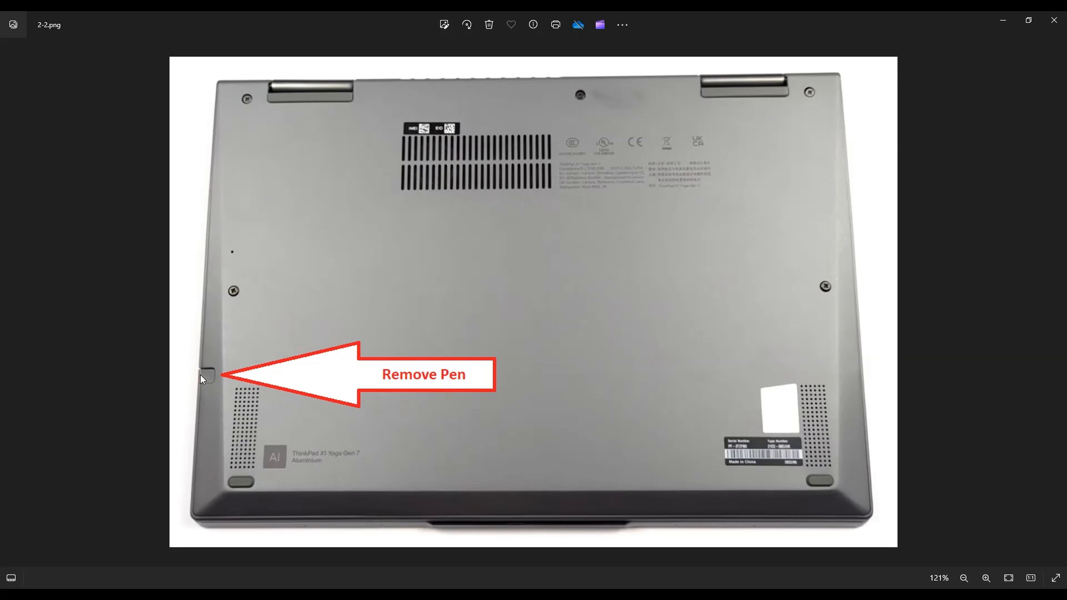
pyautogui.moveTo(226, 357)
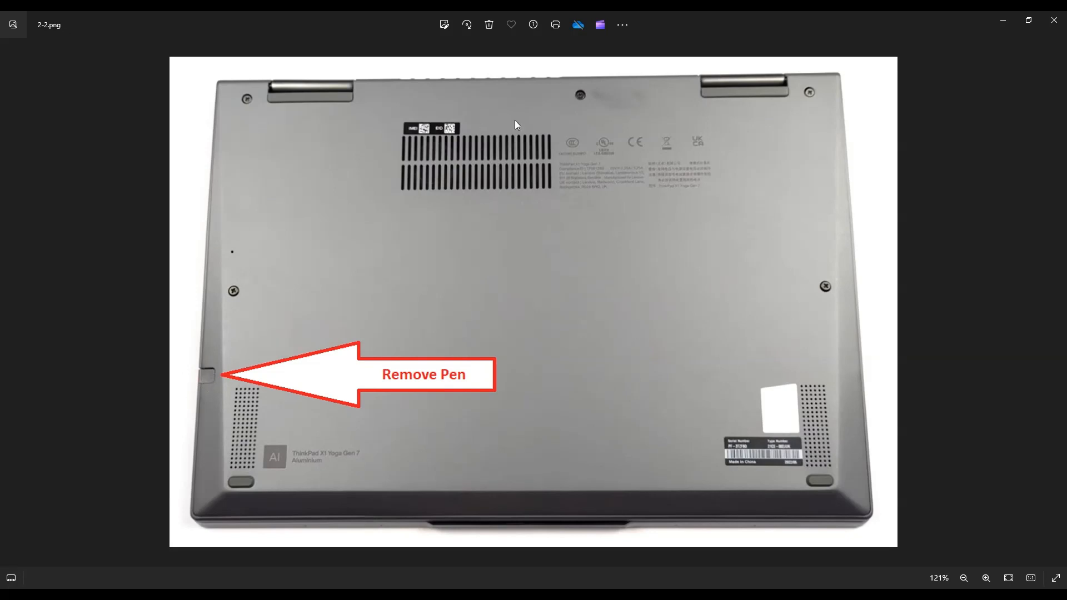
pyautogui.moveTo(797, 319)
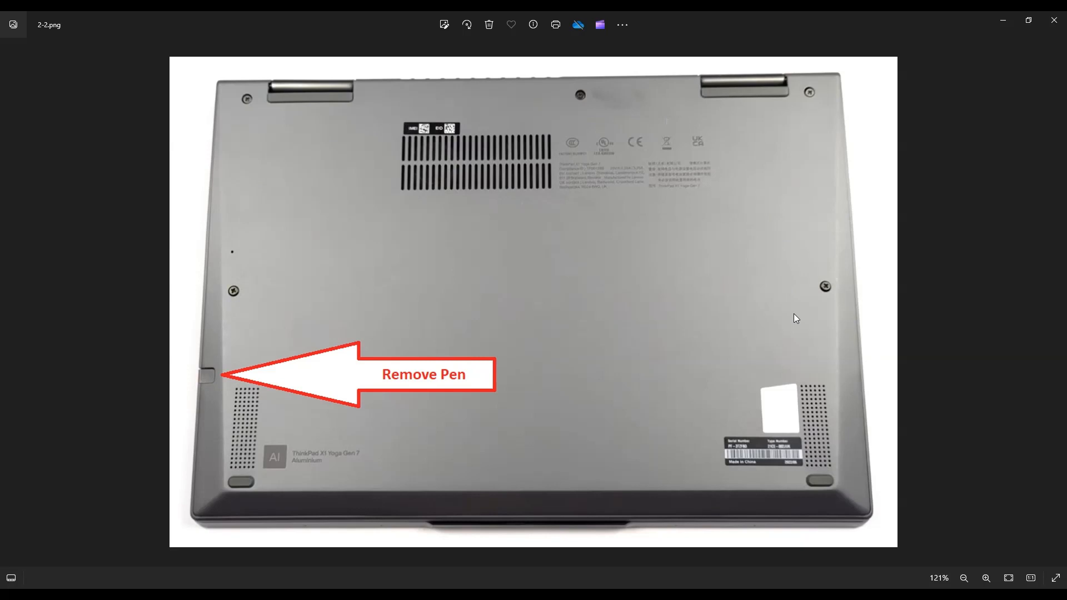
pyautogui.moveTo(537, 334)
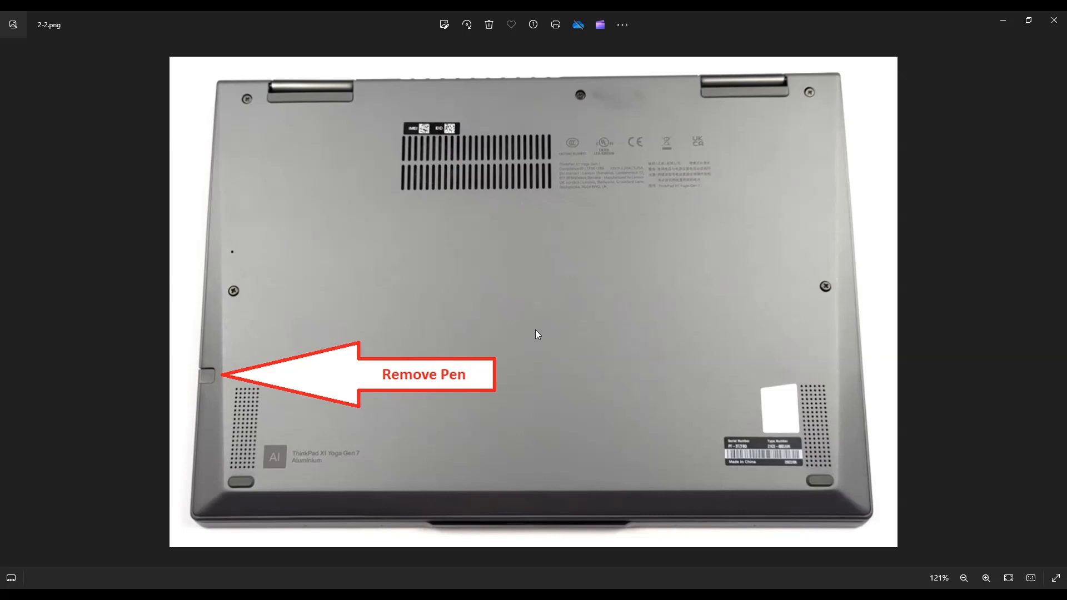
pyautogui.moveTo(231, 83)
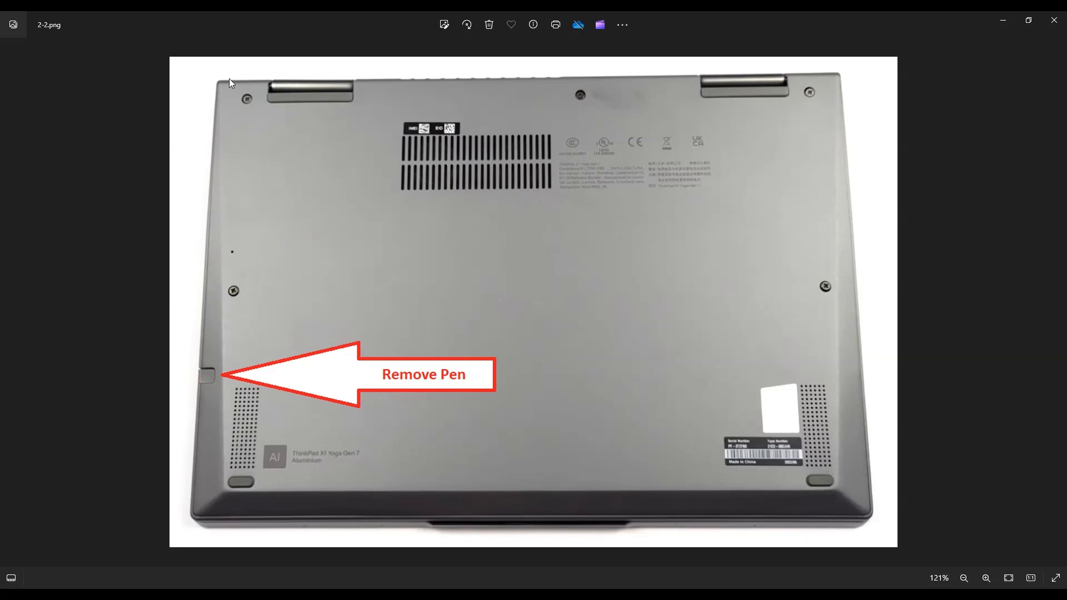
pyautogui.moveTo(311, 517)
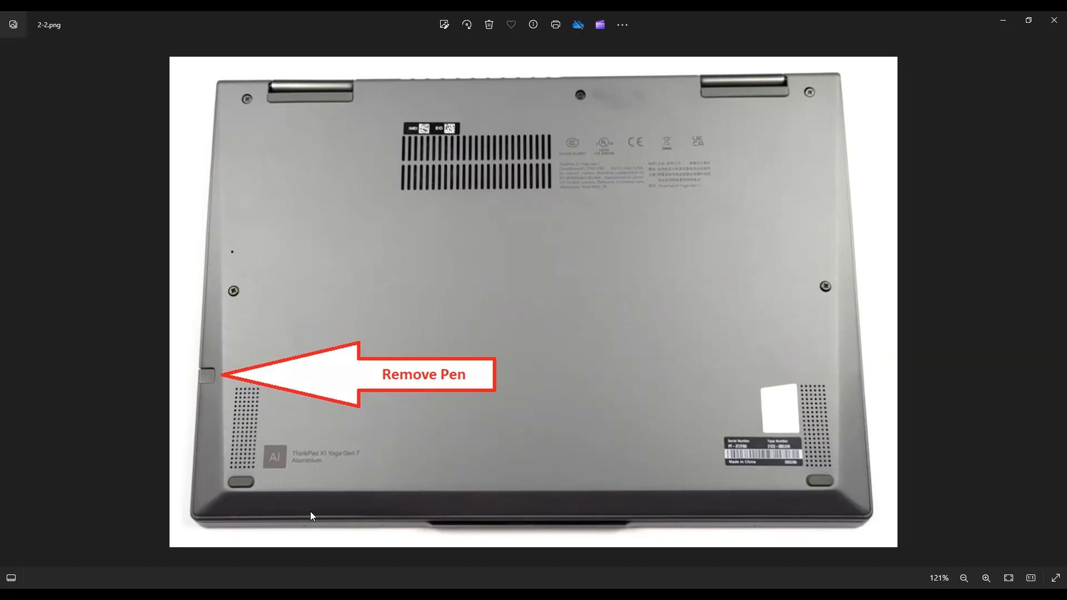
pyautogui.moveTo(853, 521)
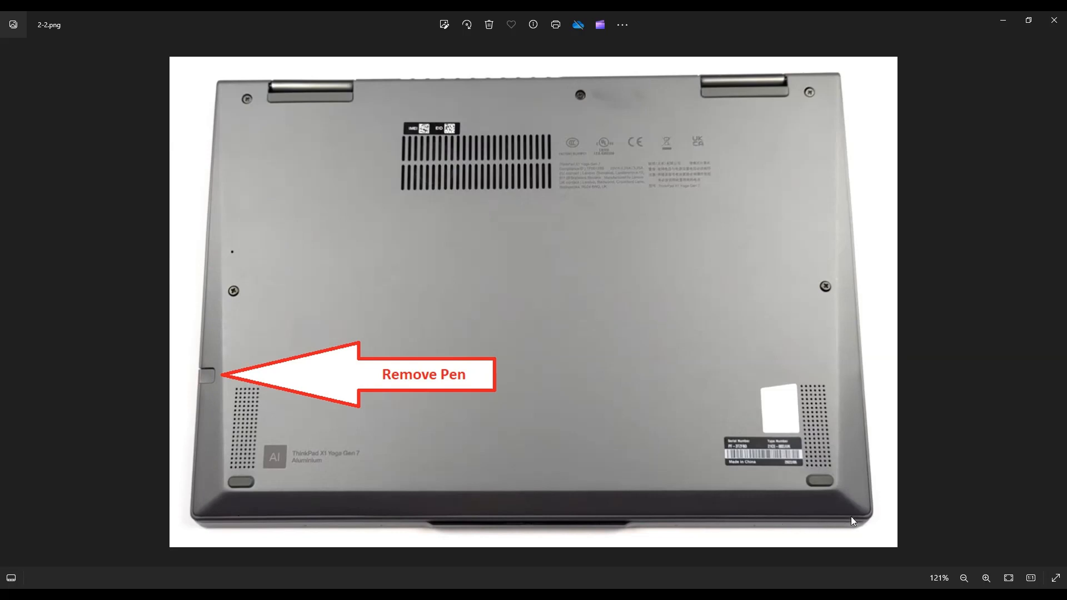
pyautogui.moveTo(869, 519)
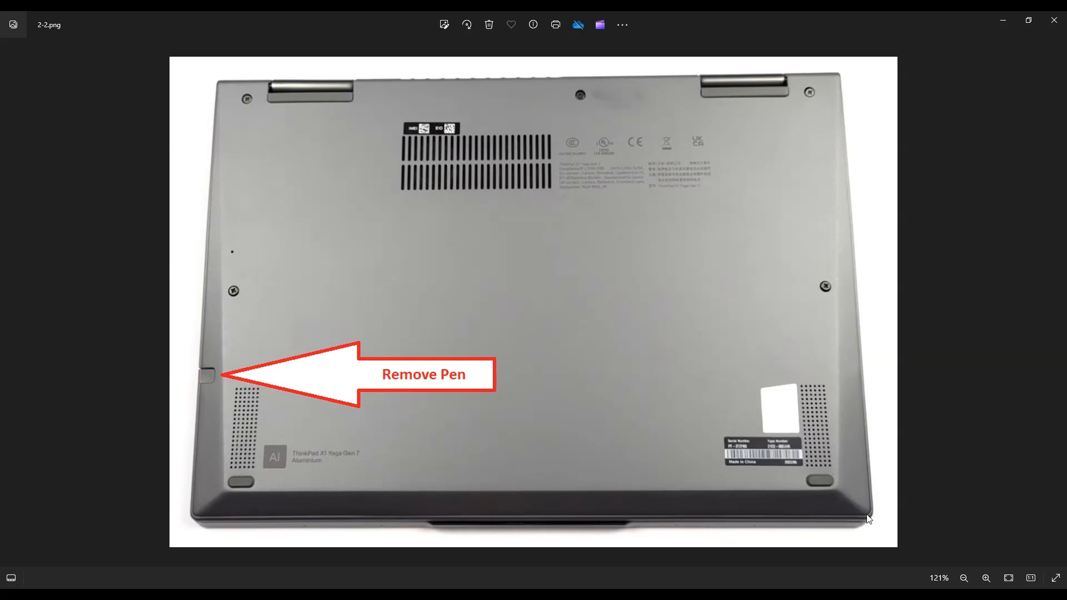
pyautogui.moveTo(834, 125)
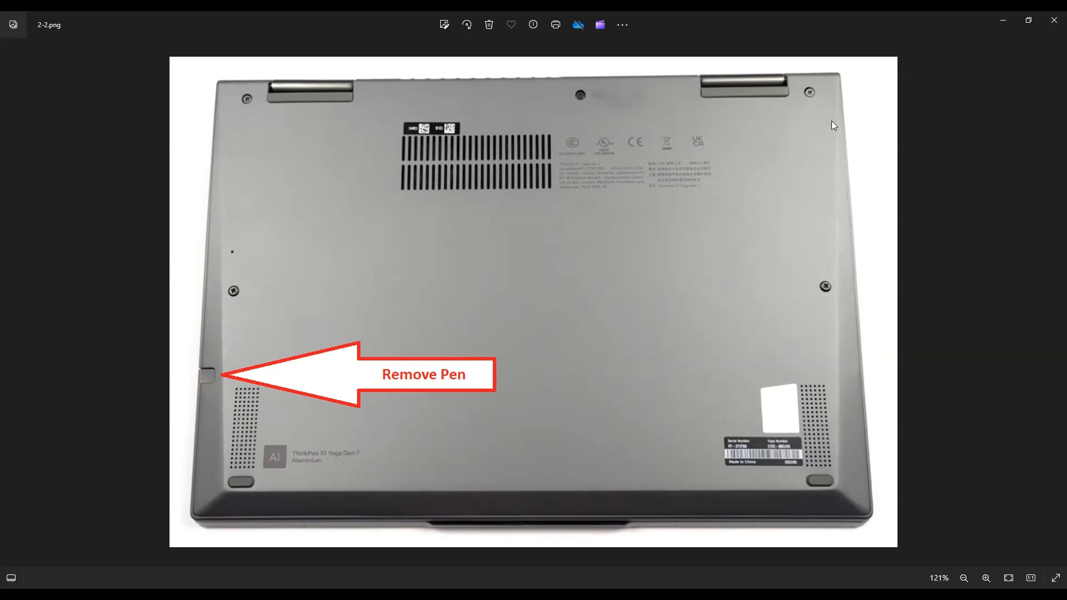
pyautogui.moveTo(248, 83)
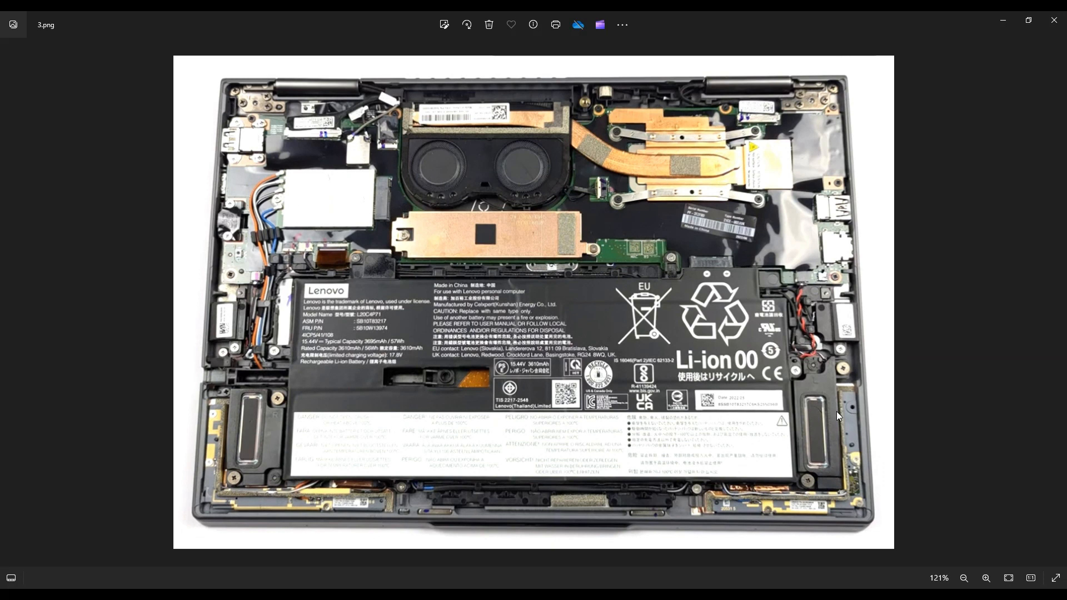
# - Advance to the photo of the opened laptop showing the battery screws marked with red arrows
pyautogui.click(964, 582)
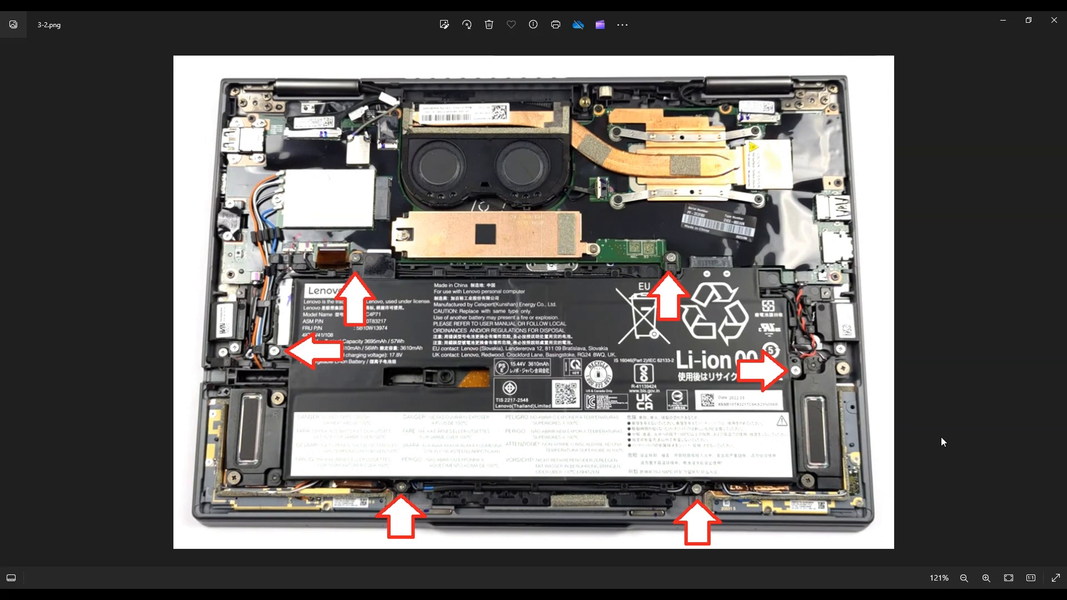
pyautogui.moveTo(725, 307)
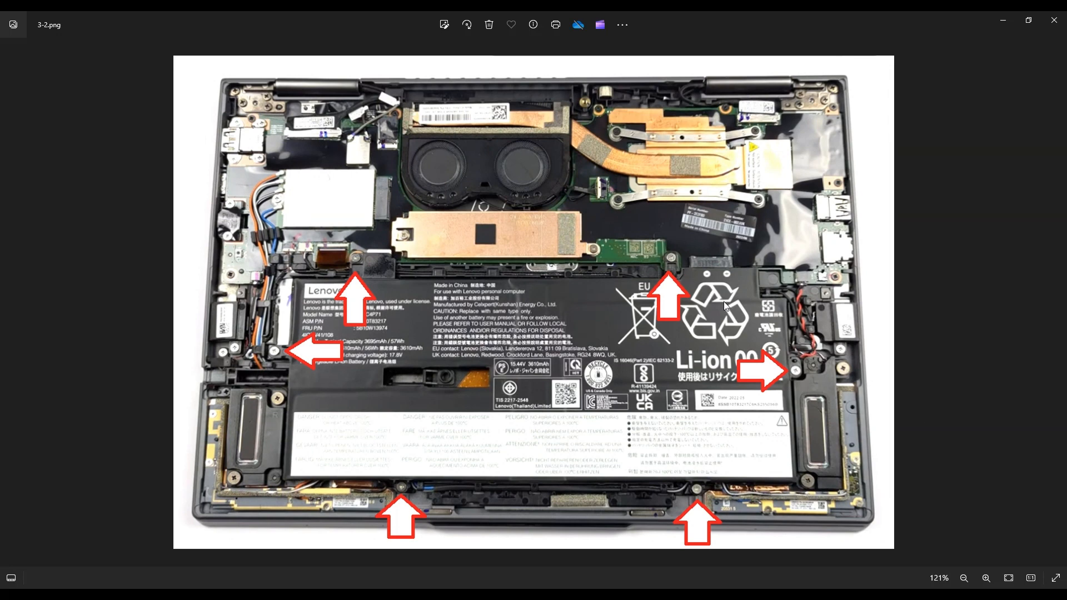
pyautogui.moveTo(274, 374)
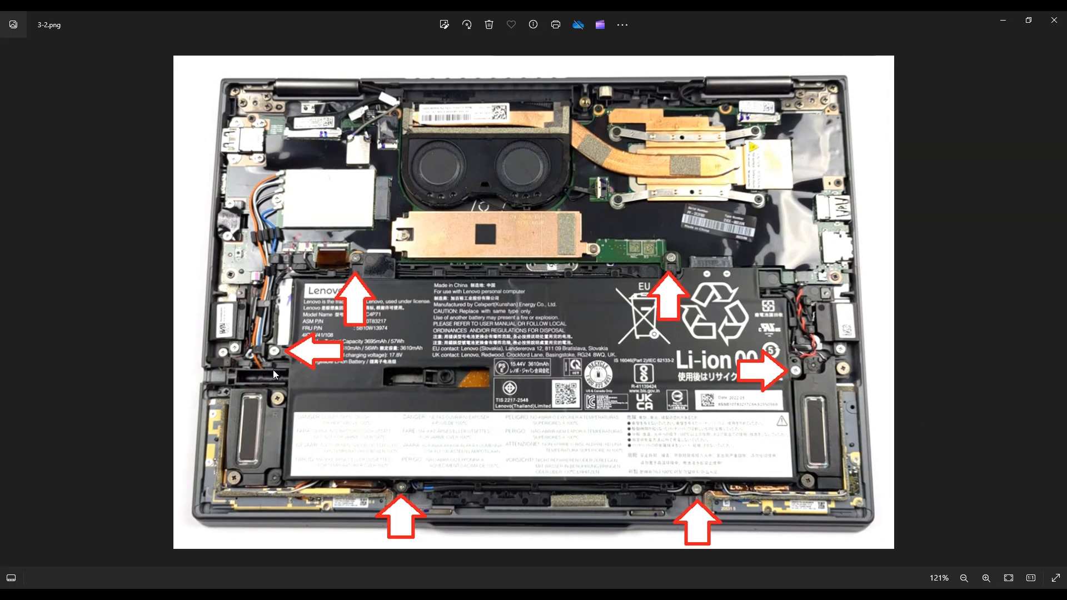
pyautogui.moveTo(926, 285)
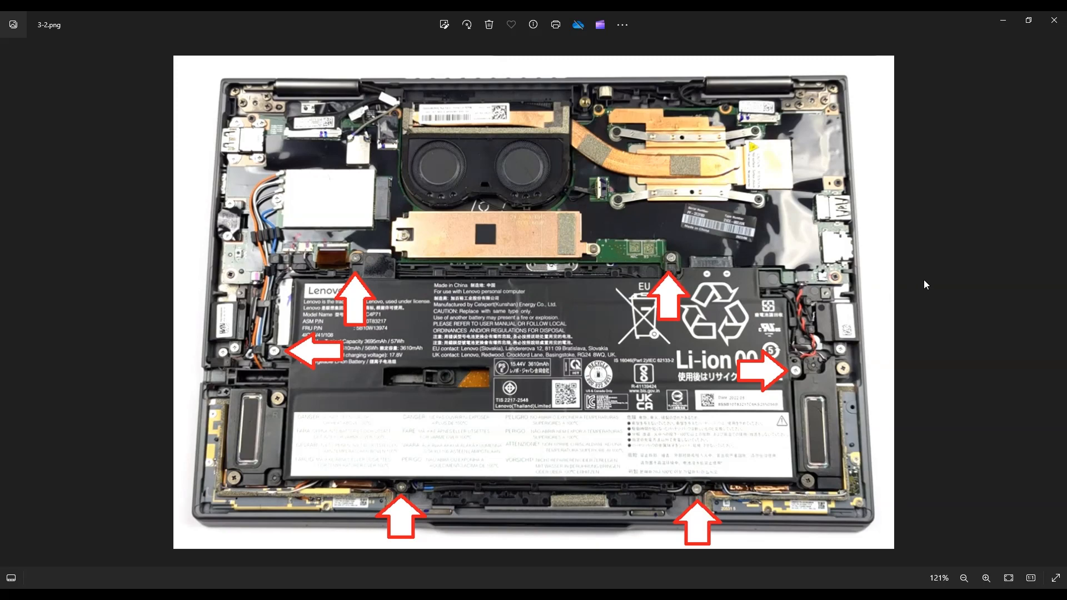
pyautogui.moveTo(516, 274)
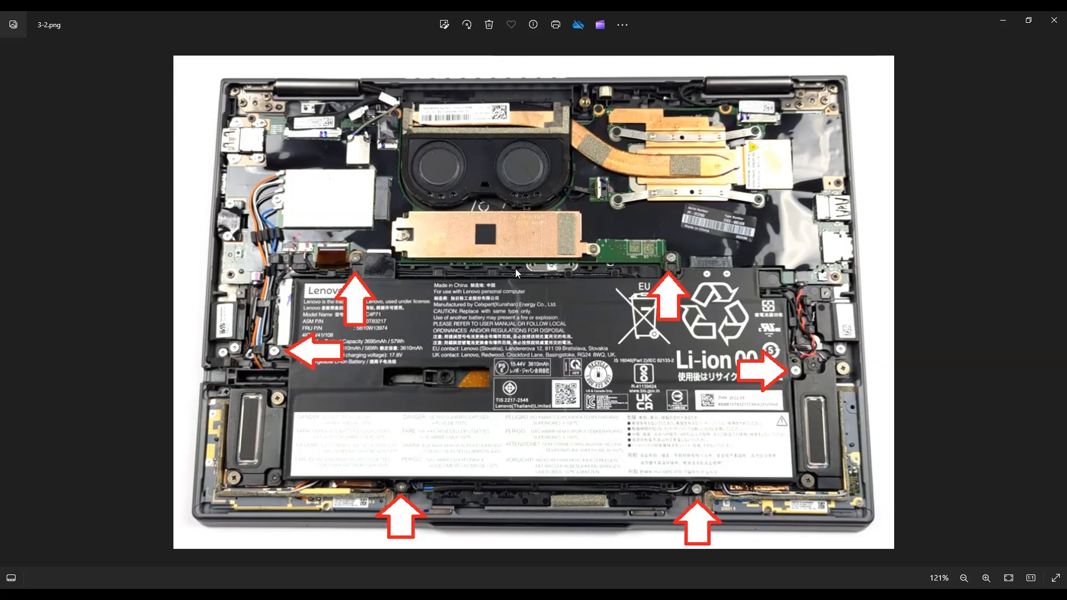
pyautogui.moveTo(680, 382)
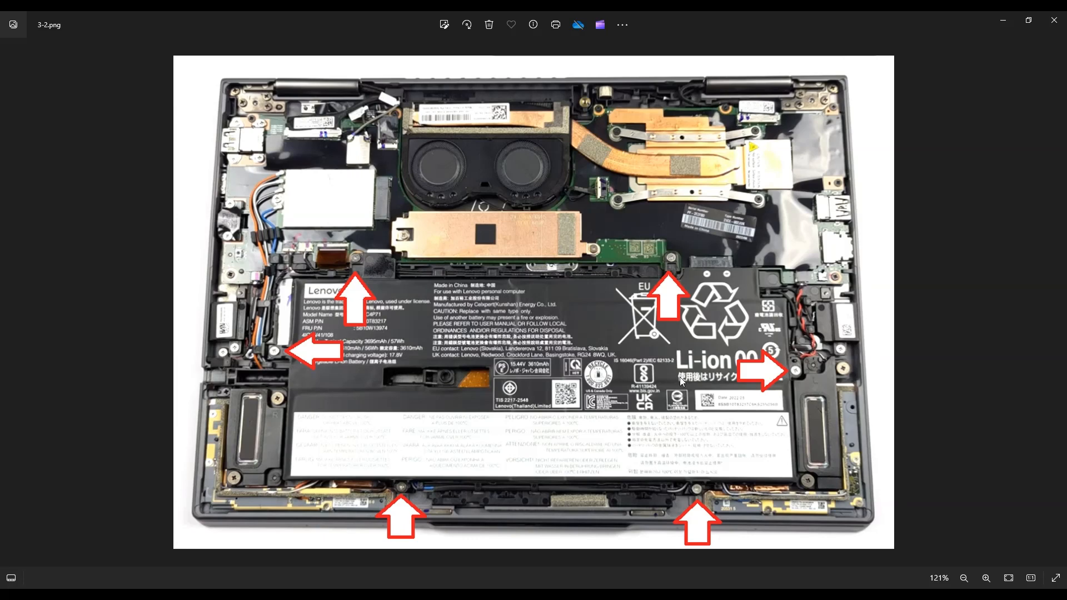
# - Advance to 4.png, the laptop interior with the battery removed and ribbon cable exposed
pyautogui.press('Right')
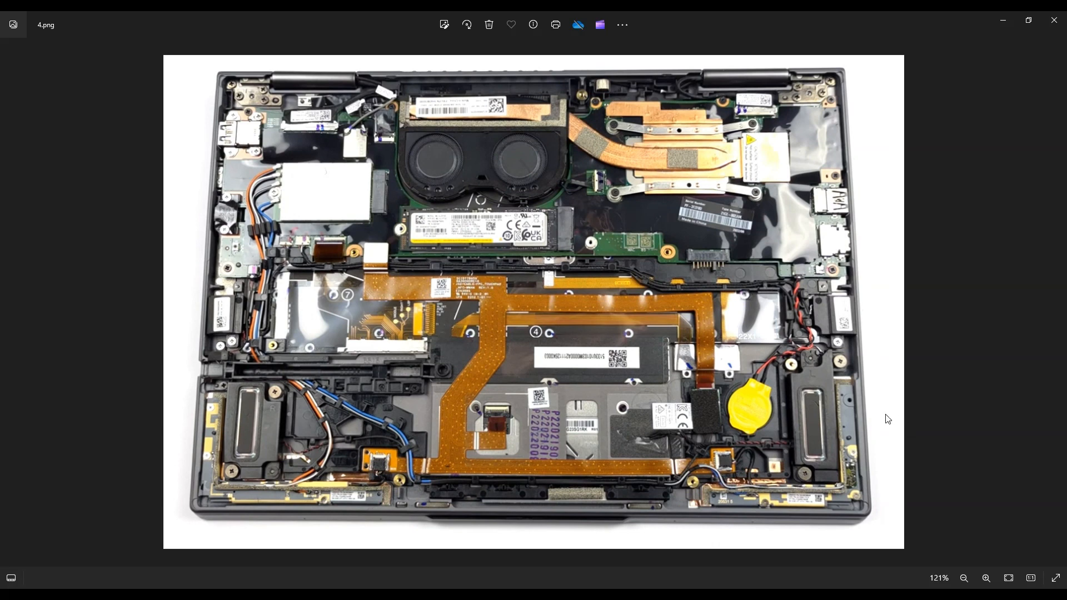
pyautogui.moveTo(876, 418)
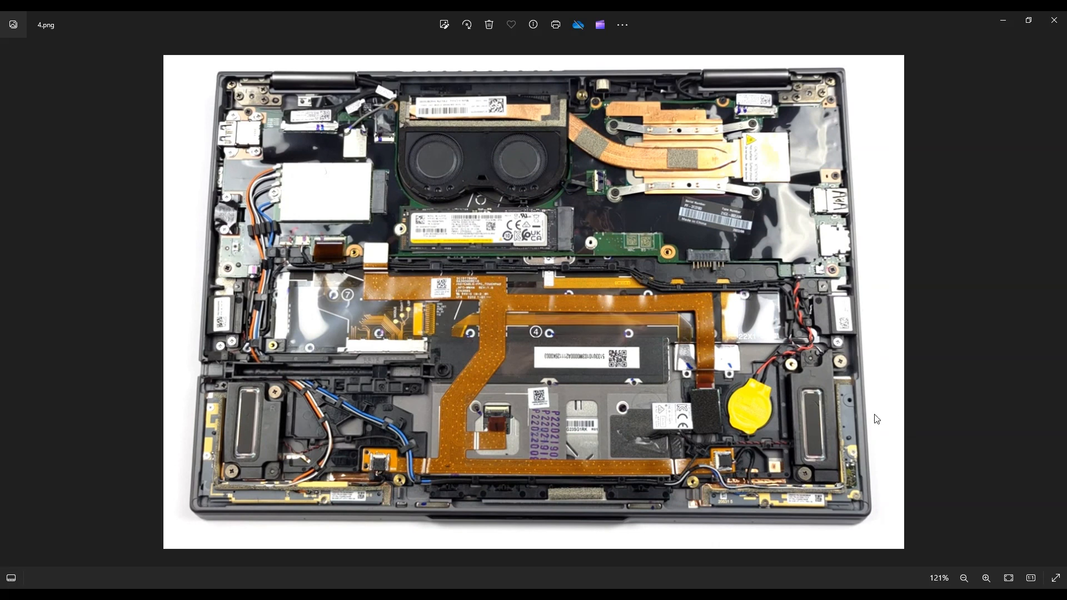
pyautogui.moveTo(497, 179)
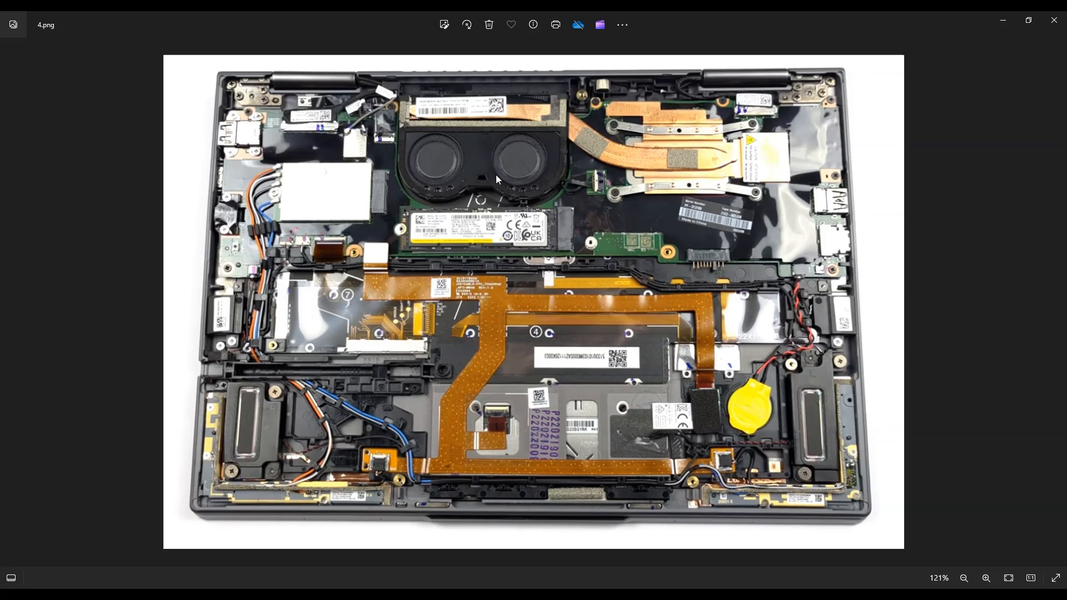
pyautogui.moveTo(405, 212)
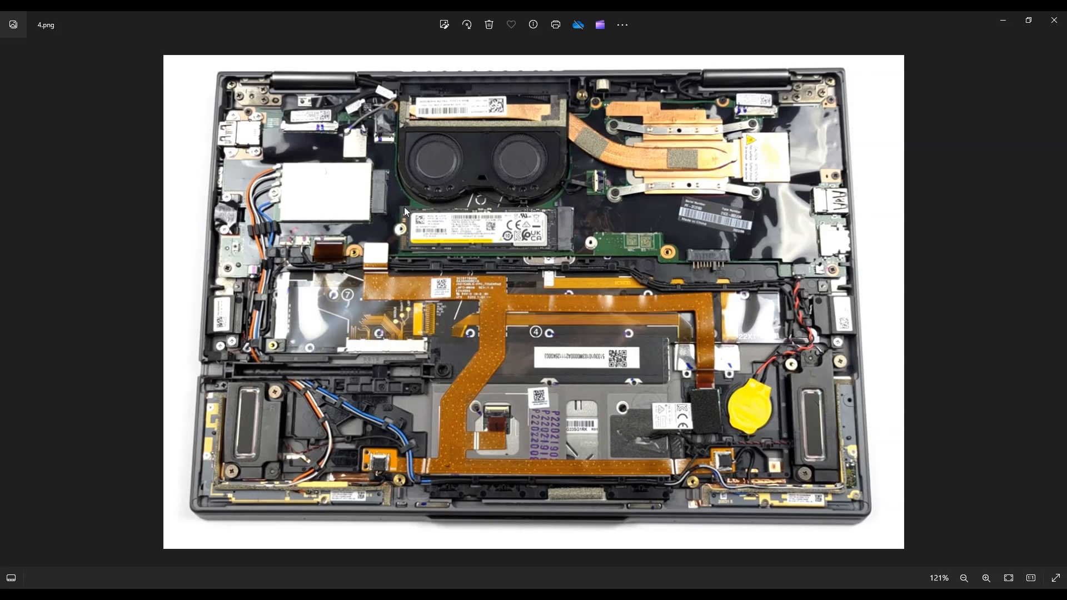
pyautogui.moveTo(425, 239)
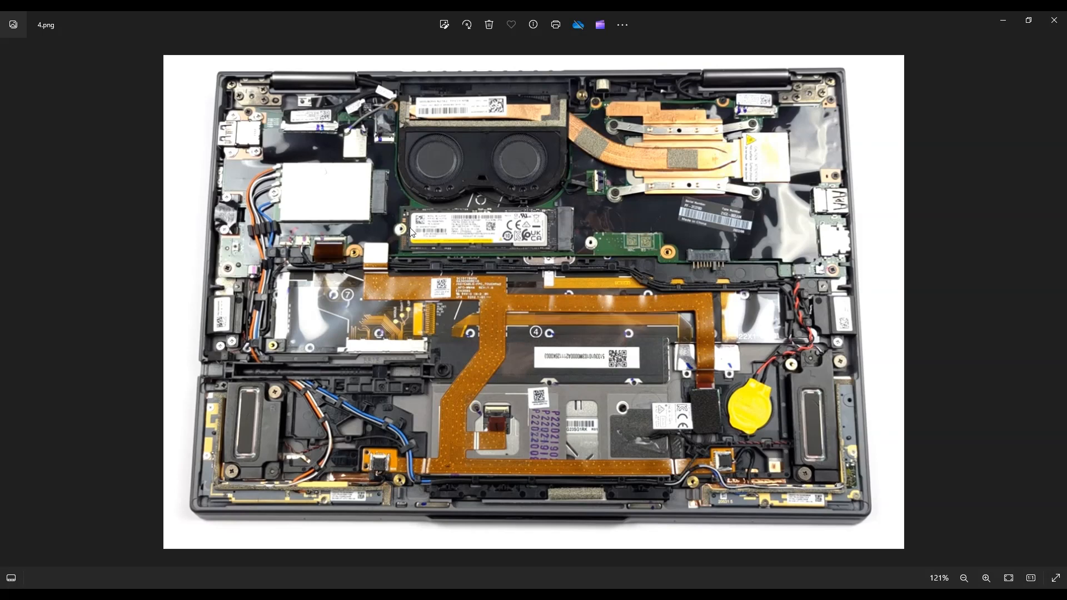
pyautogui.moveTo(444, 237)
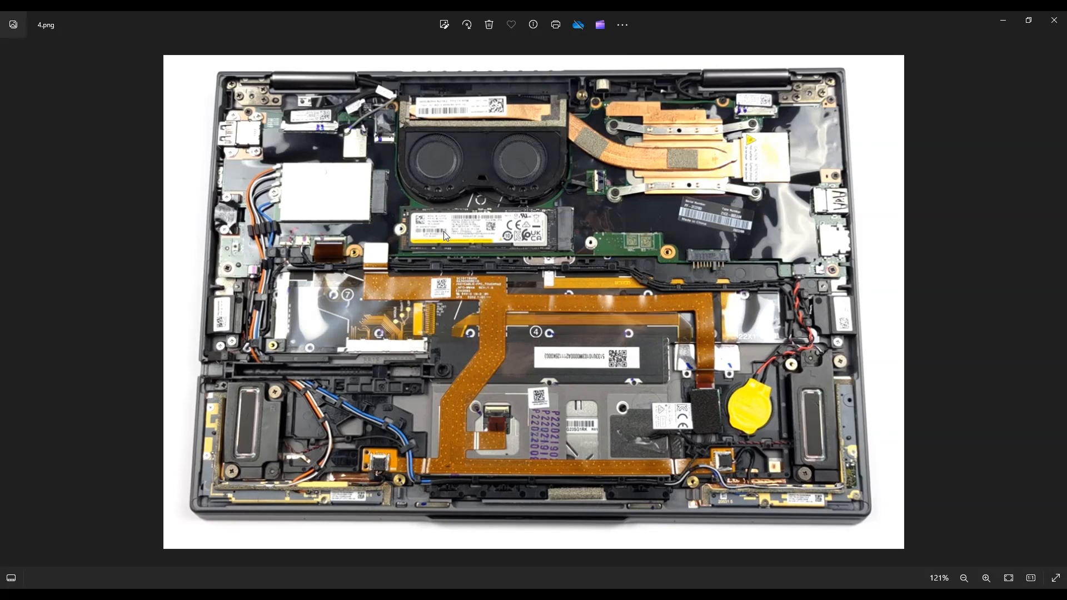
pyautogui.moveTo(564, 231)
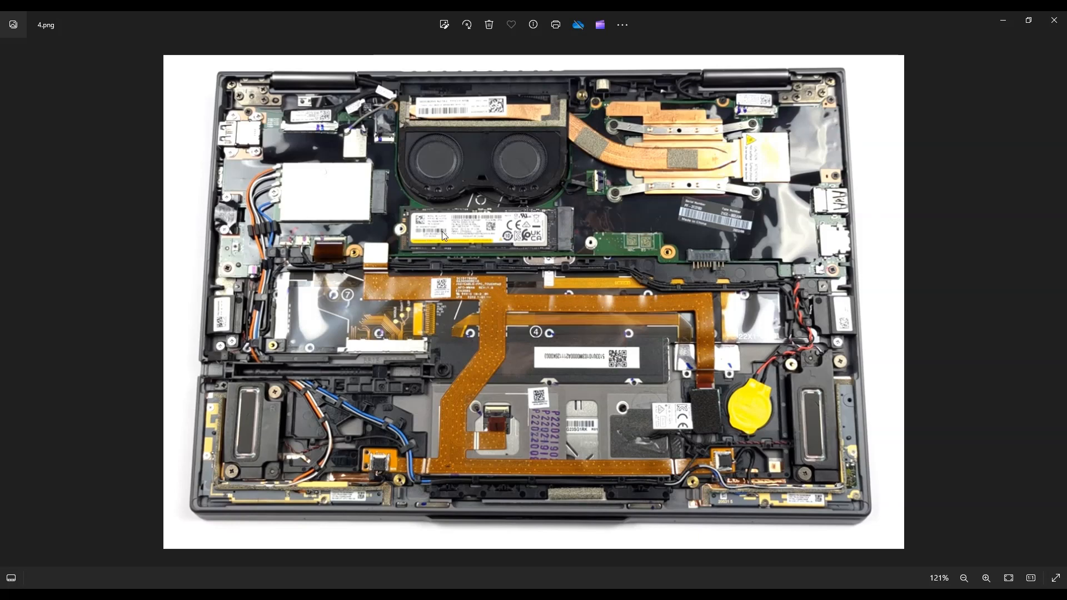
pyautogui.moveTo(520, 216)
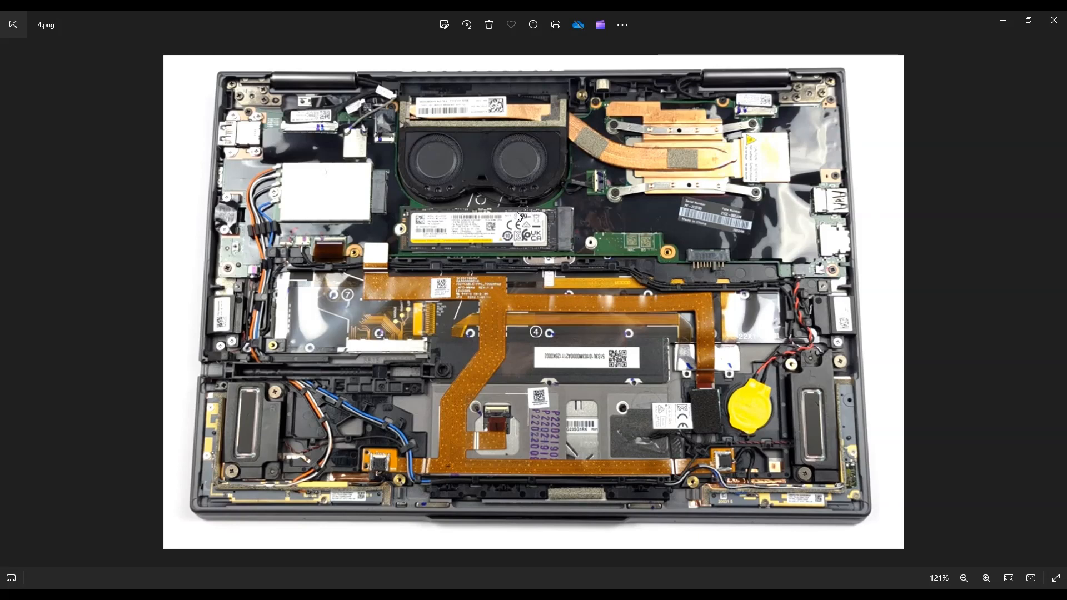
pyautogui.moveTo(496, 231)
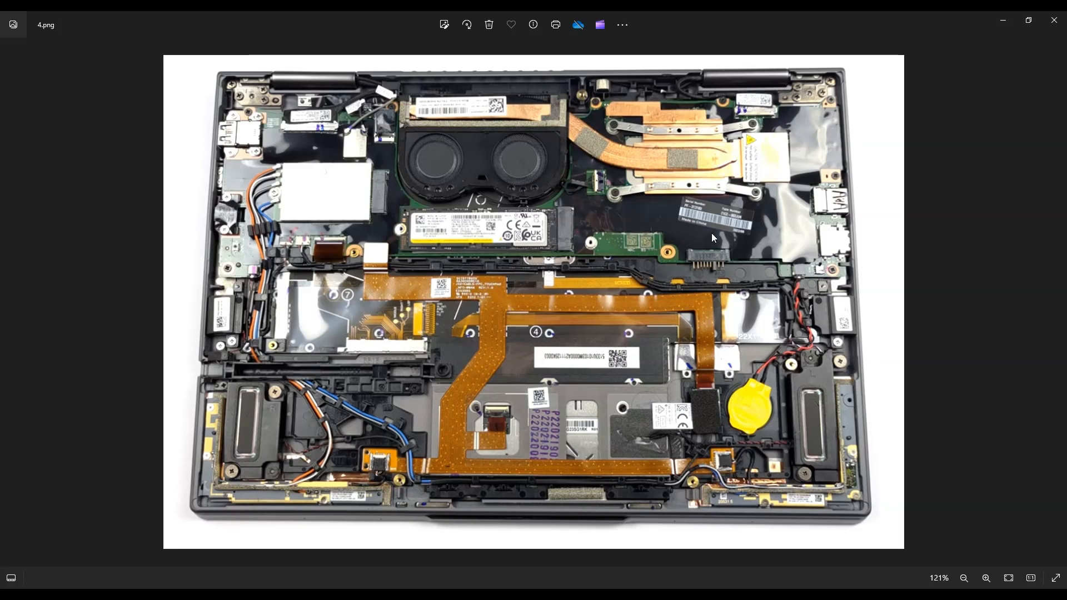
pyautogui.moveTo(617, 243)
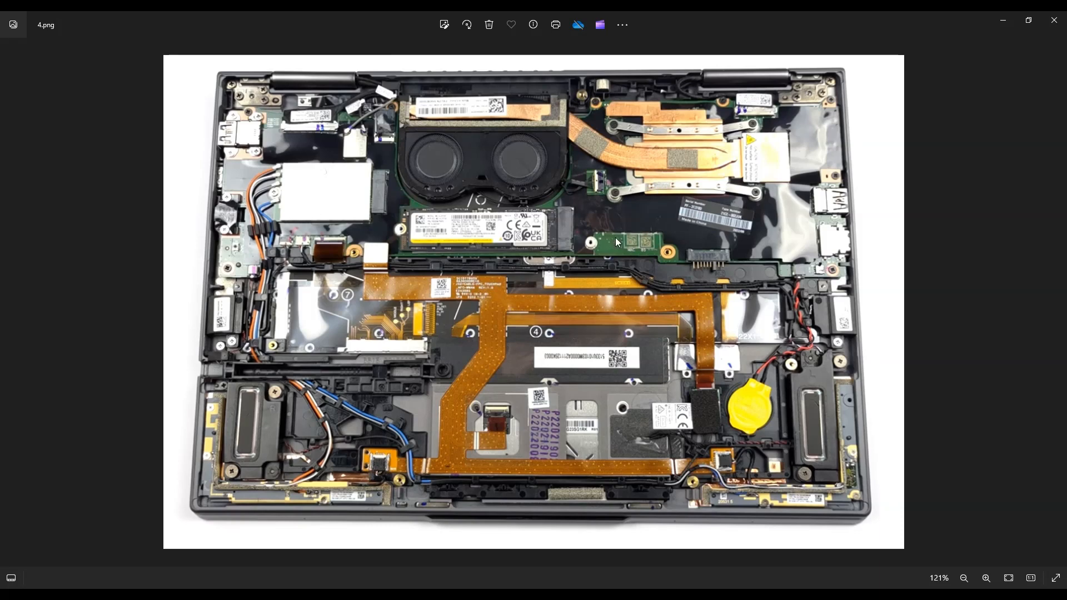
pyautogui.moveTo(306, 163)
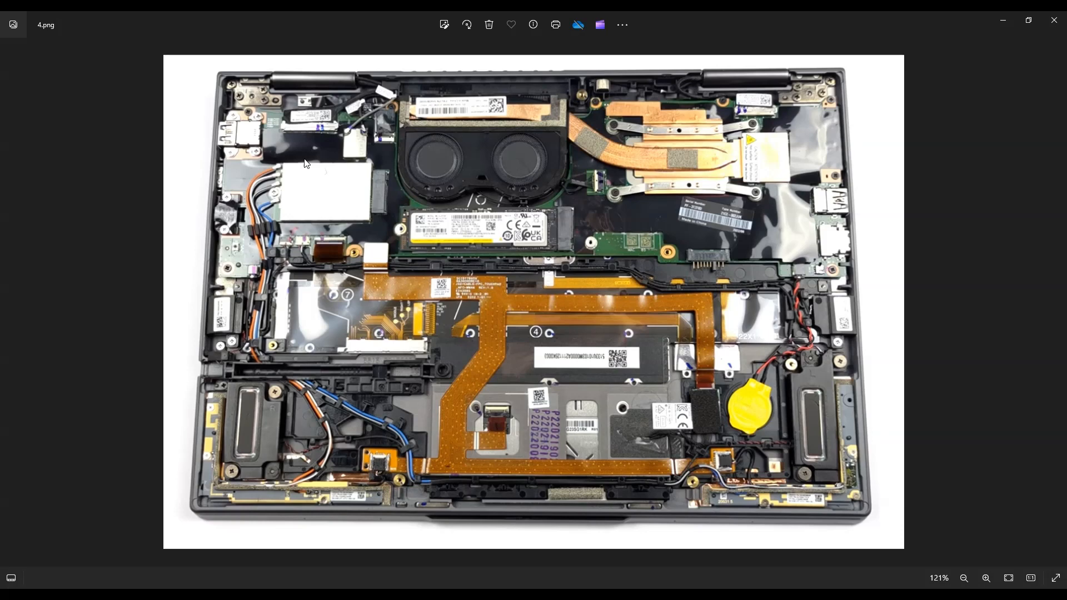
pyautogui.moveTo(487, 216)
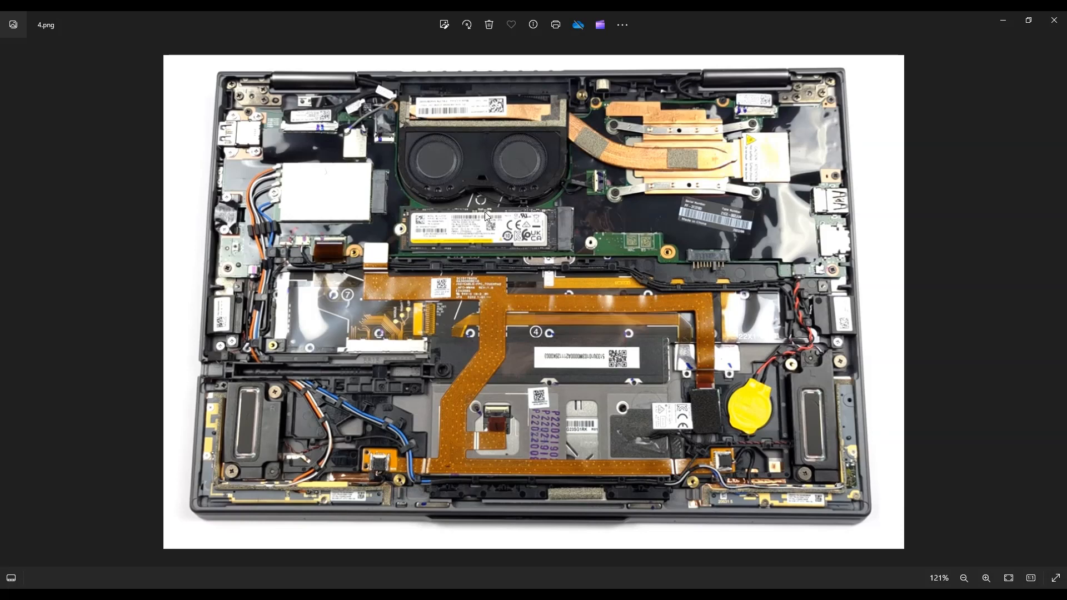
pyautogui.moveTo(538, 245)
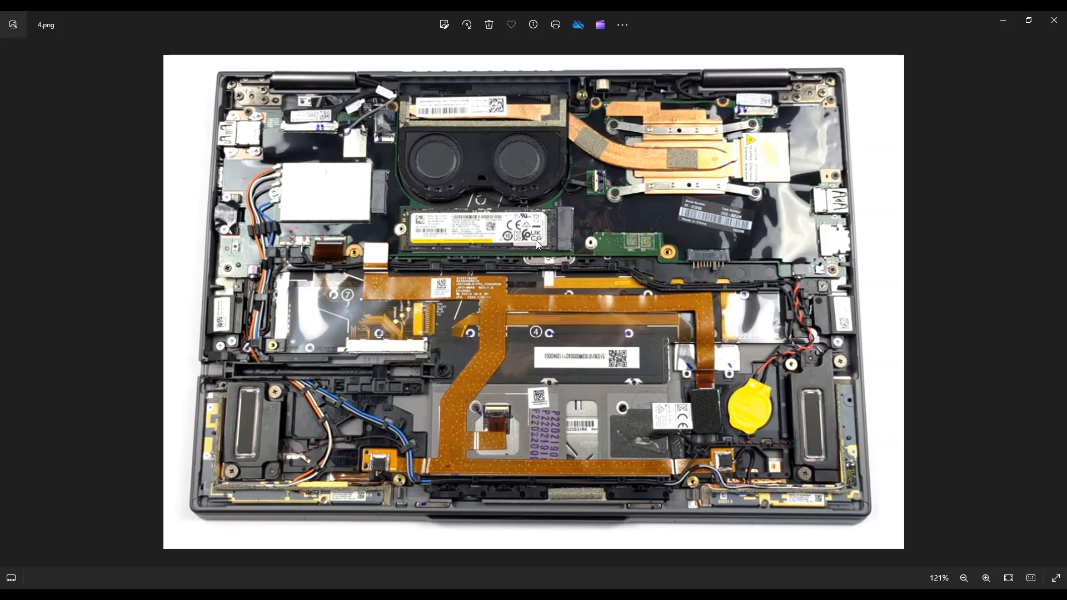
pyautogui.moveTo(625, 250)
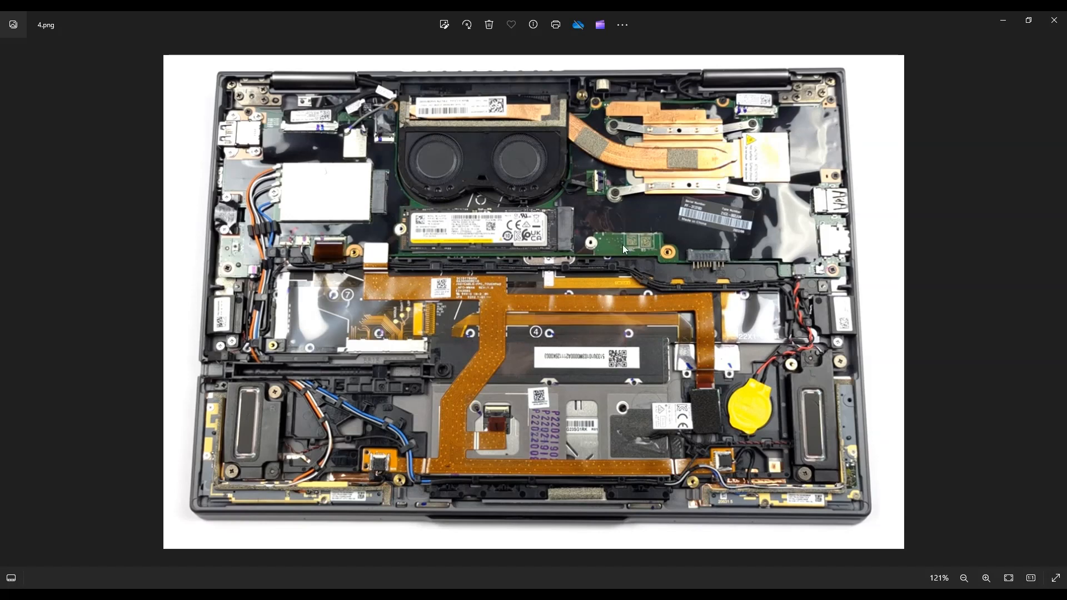
pyautogui.moveTo(532, 230)
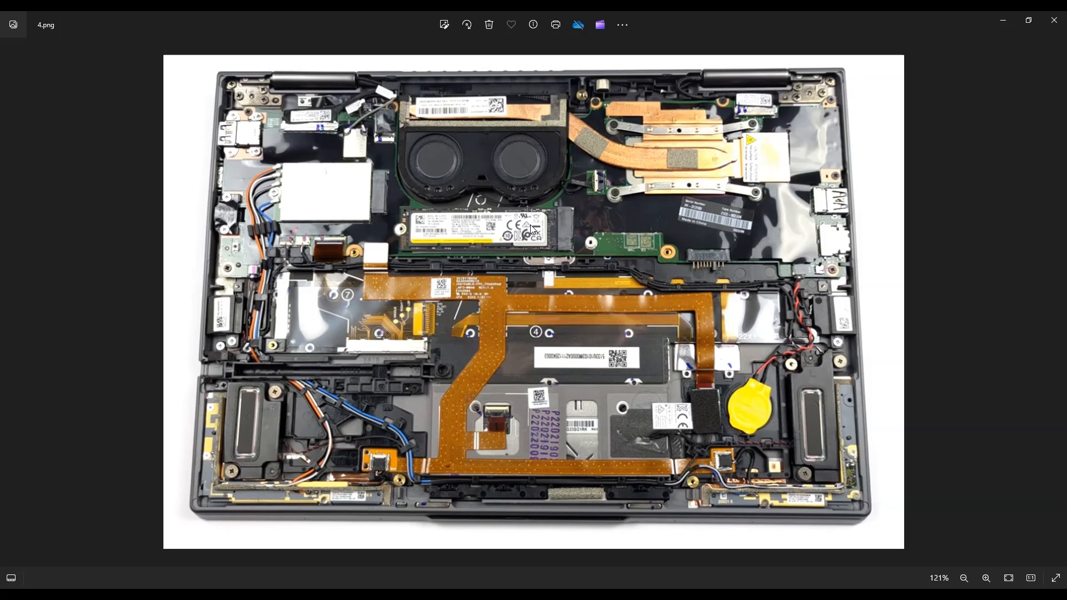
pyautogui.moveTo(672, 245)
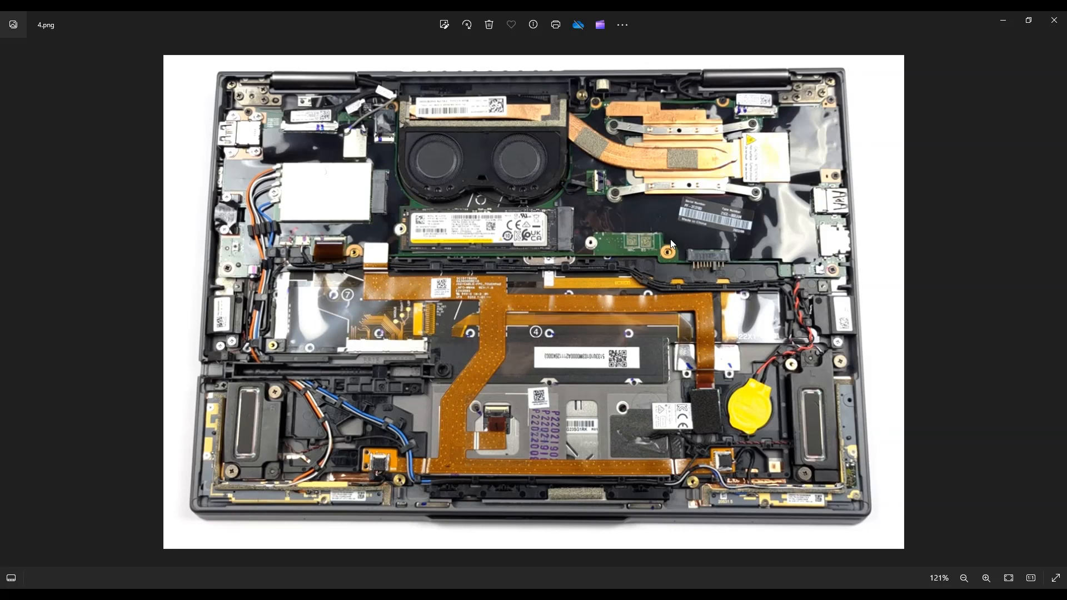
pyautogui.moveTo(566, 289)
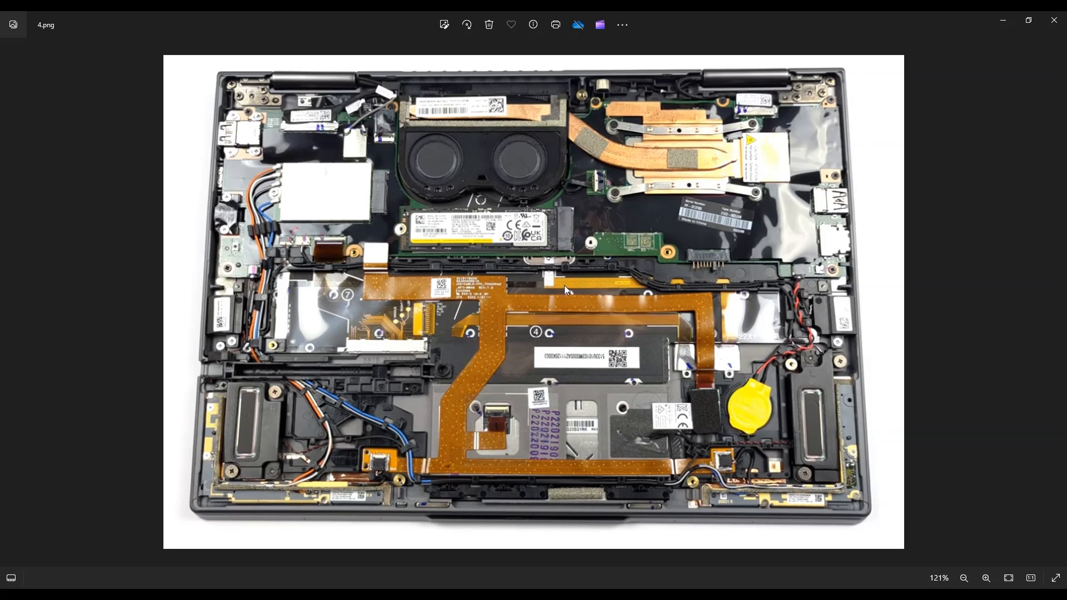